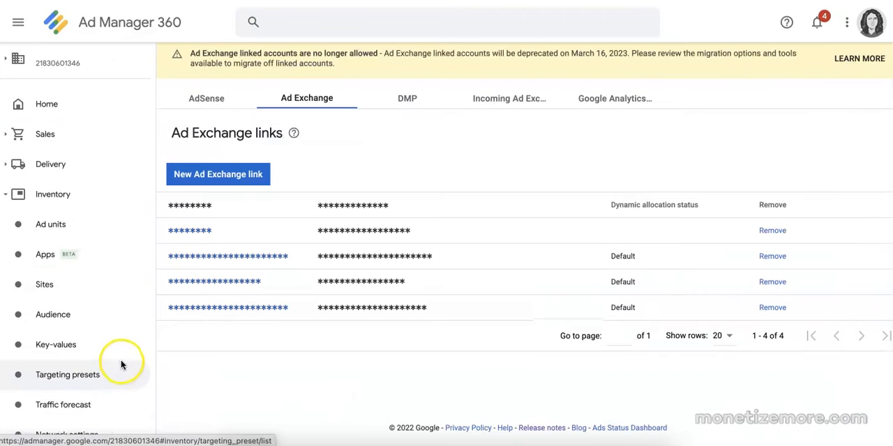
pyautogui.moveTo(115, 83)
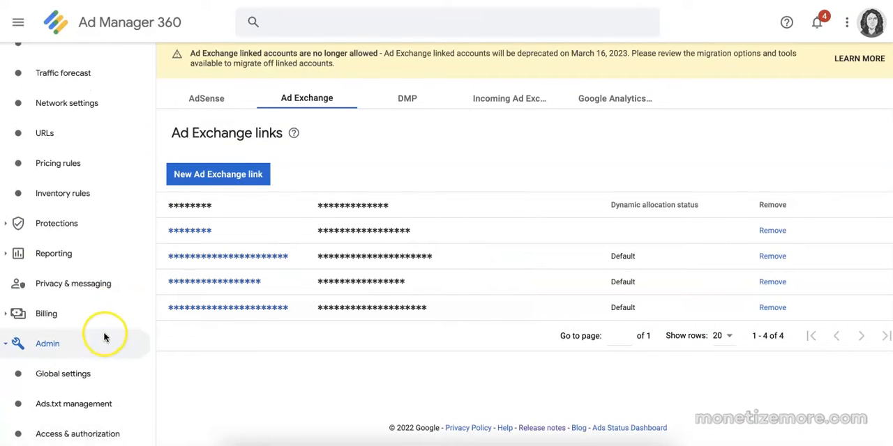
pyautogui.click(47, 343)
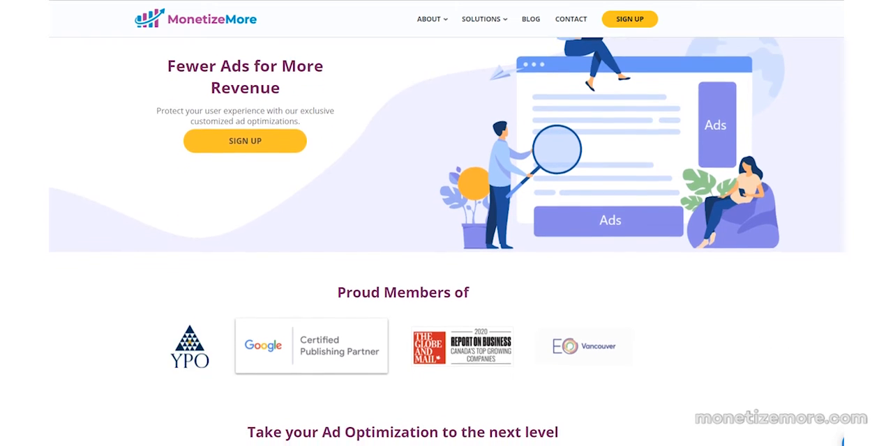
pyautogui.scroll(-3)
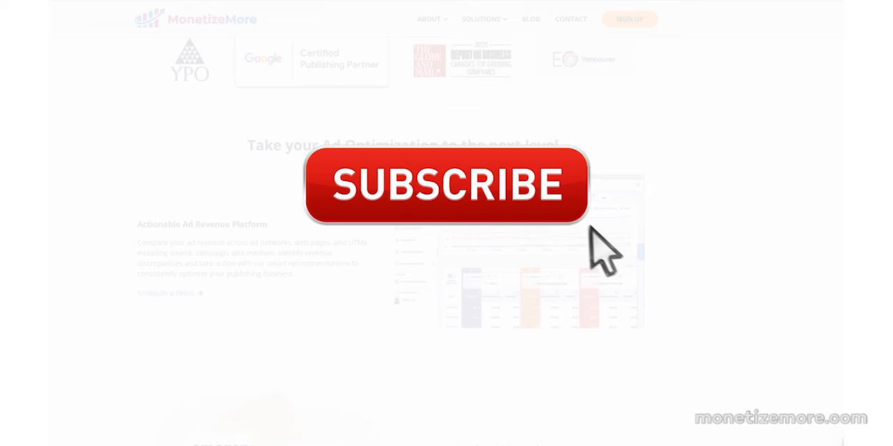
pyautogui.click(447, 187)
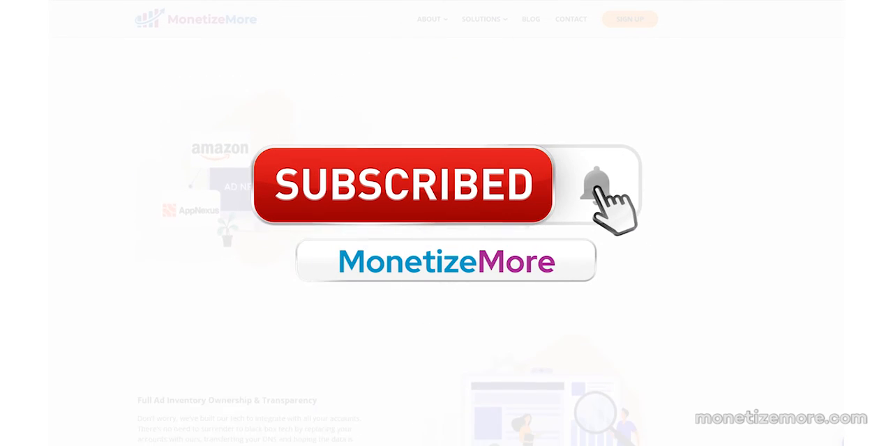